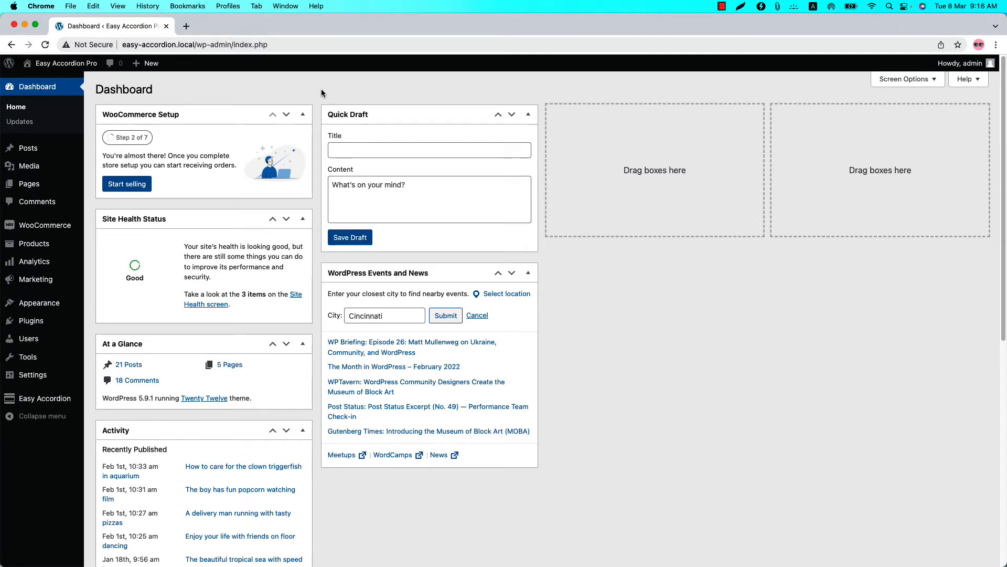
pyautogui.moveTo(101, 379)
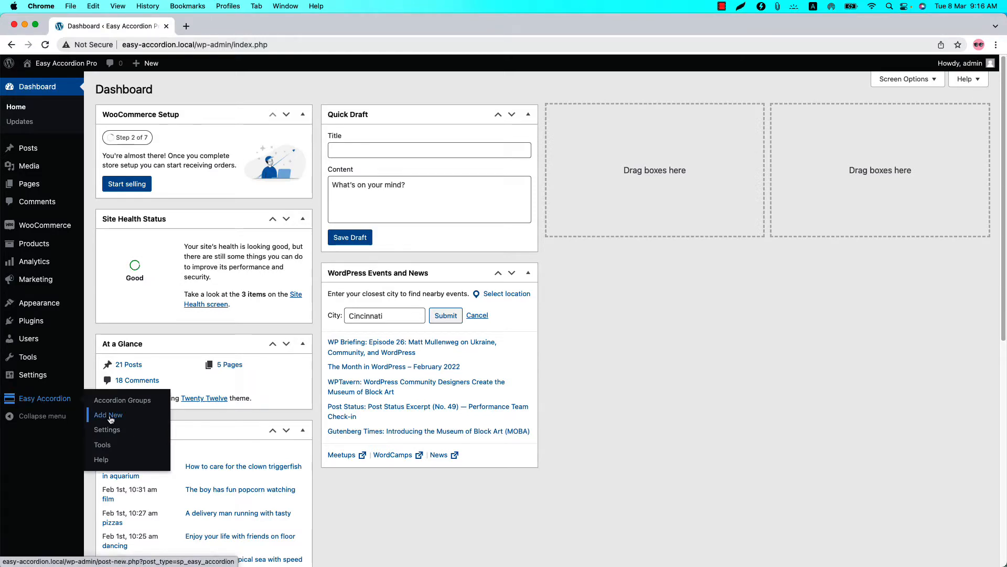
# - Start a new accordion group via Easy Accordion > Add New
pyautogui.click(122, 399)
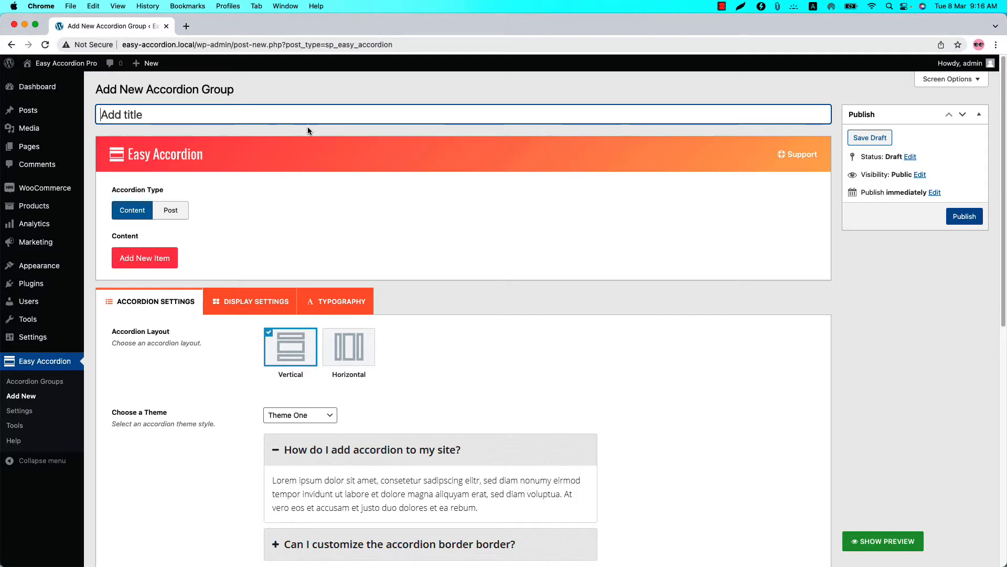
pyautogui.moveTo(59, 374)
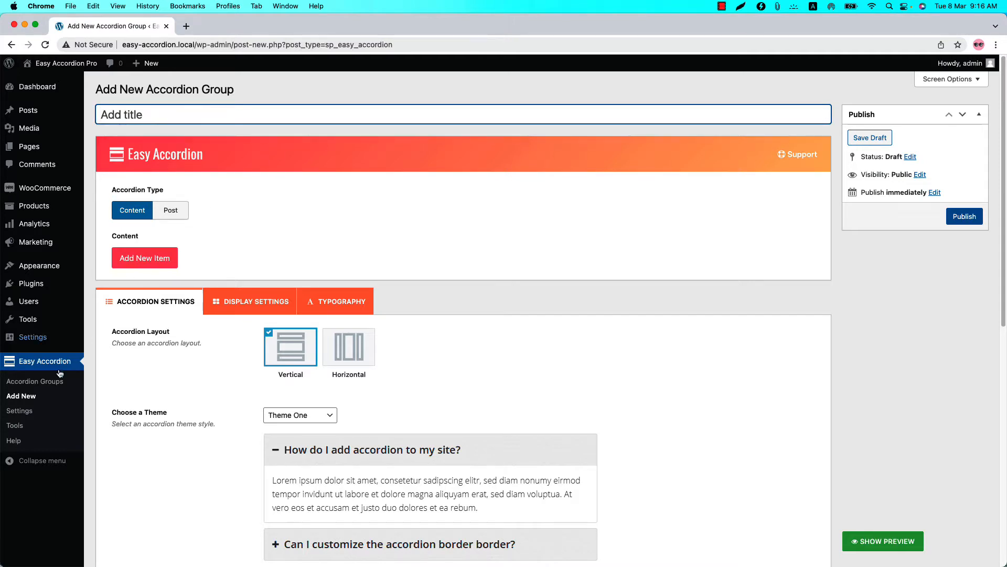
# - Open the Frequently Asked Questions group's Display Settings at the Expand & Collapse Icon section
pyautogui.click(33, 381)
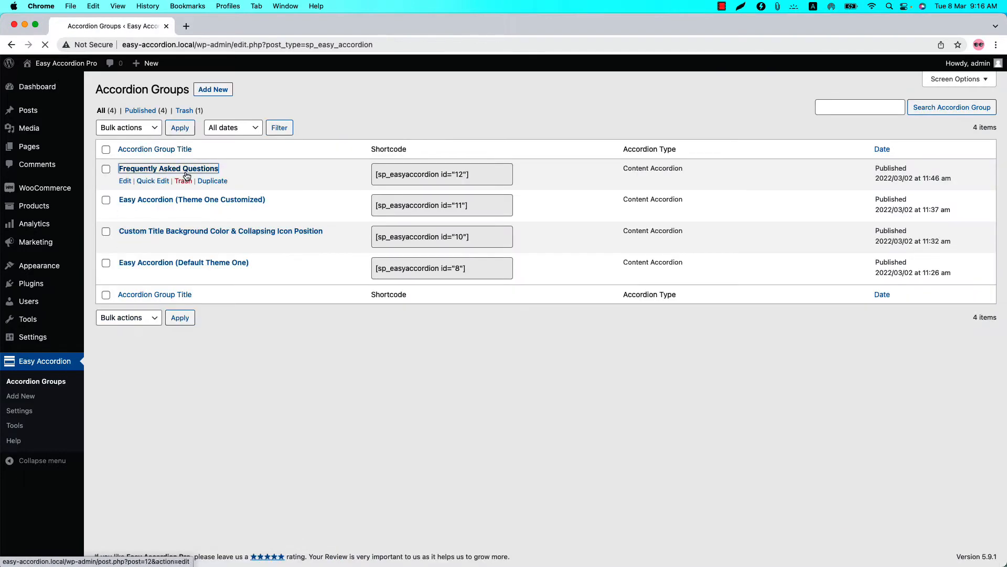
pyautogui.click(168, 168)
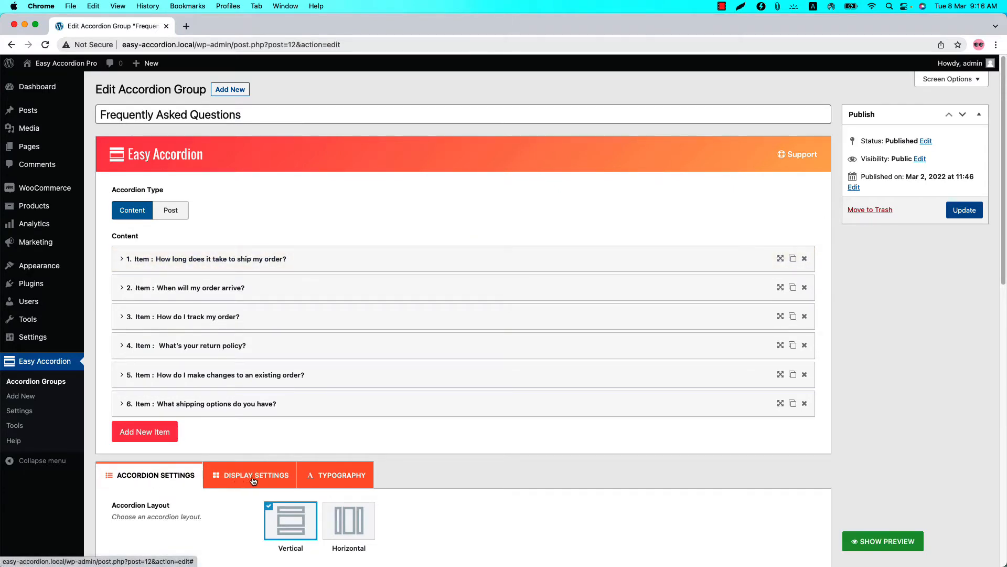
pyautogui.click(256, 474)
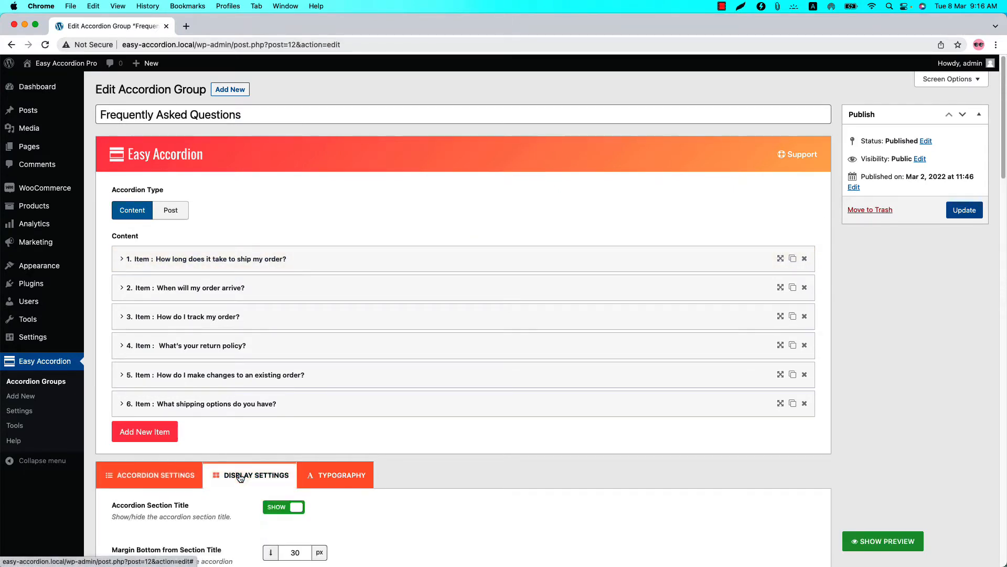
pyautogui.scroll(-3)
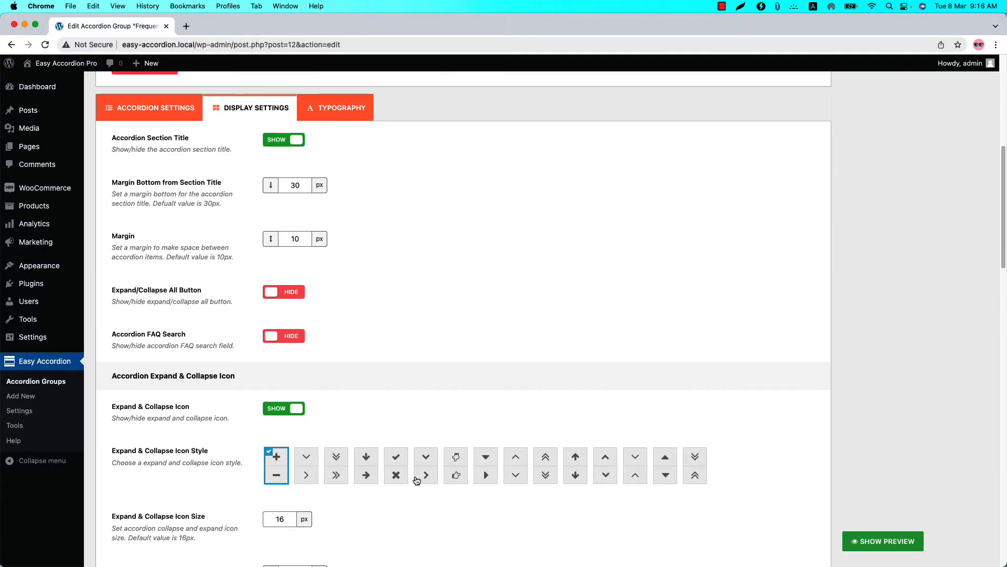
pyautogui.scroll(-3)
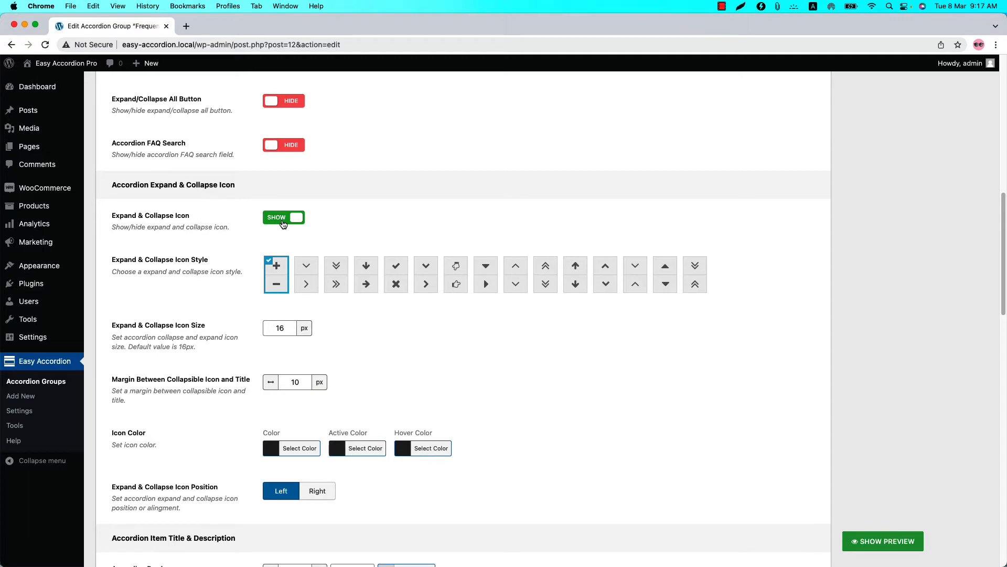
pyautogui.moveTo(333, 259)
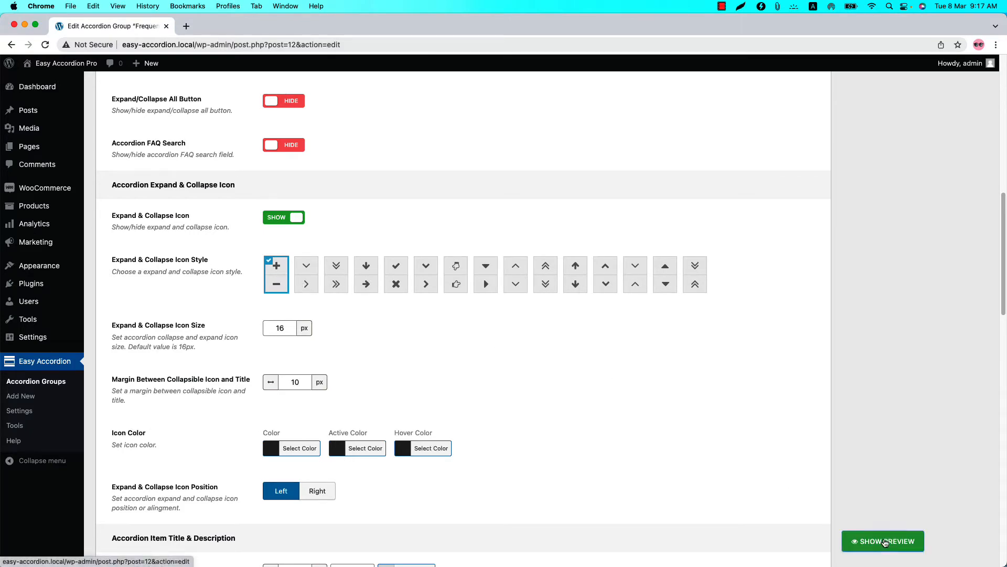
# - Switch the expand/collapse icon style to chevrons and confirm in the live preview
pyautogui.click(883, 540)
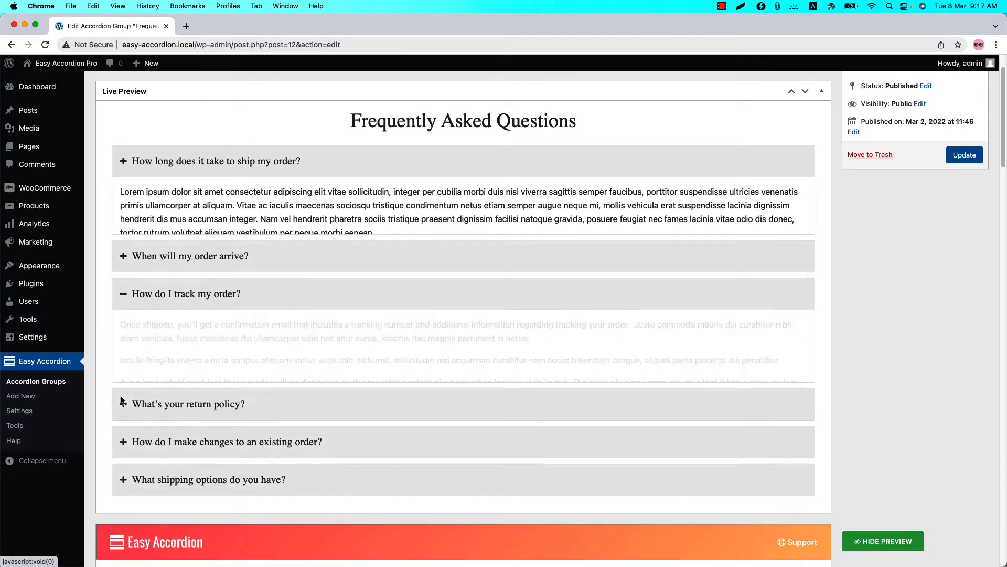
pyautogui.scroll(-3)
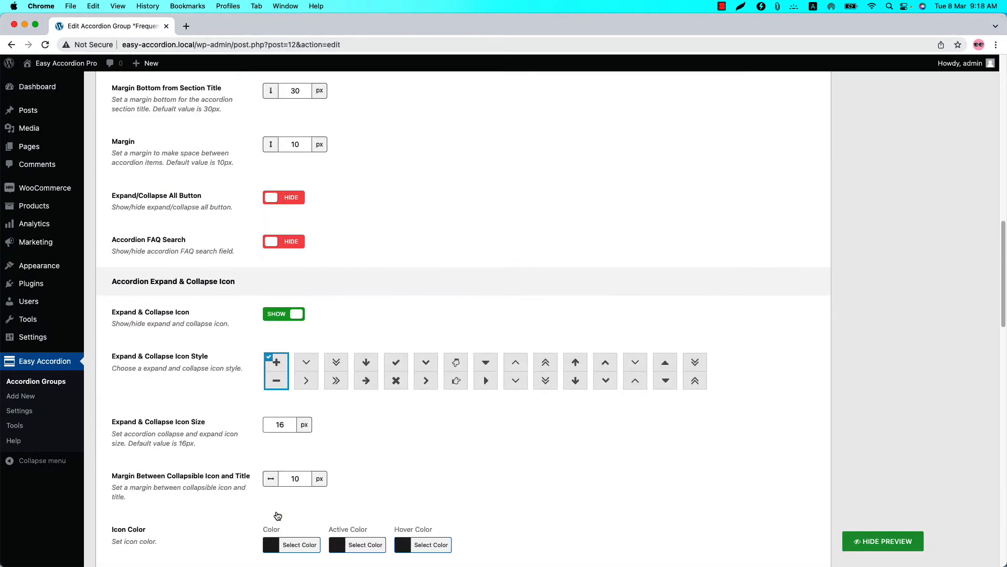
pyautogui.click(425, 362)
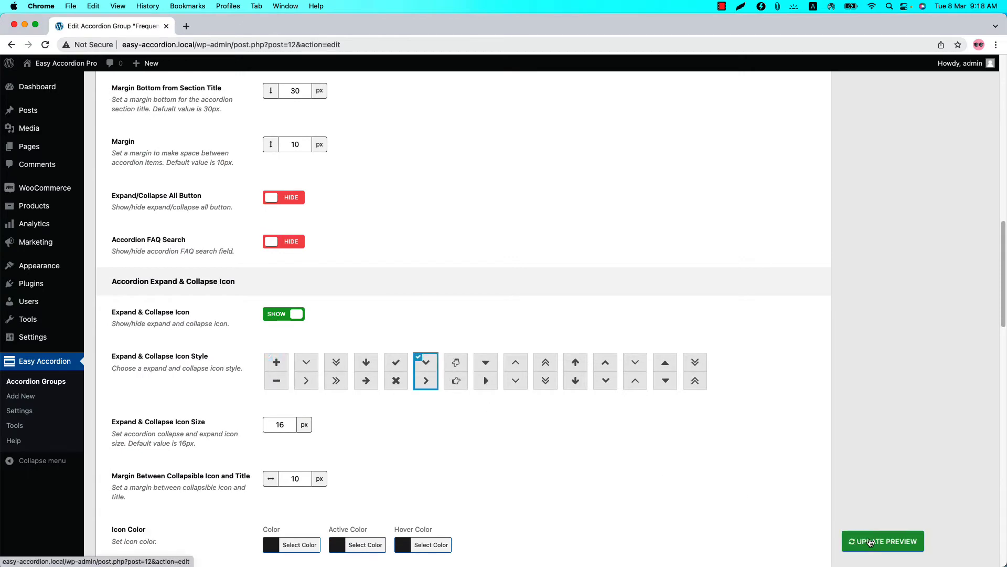
pyautogui.click(882, 541)
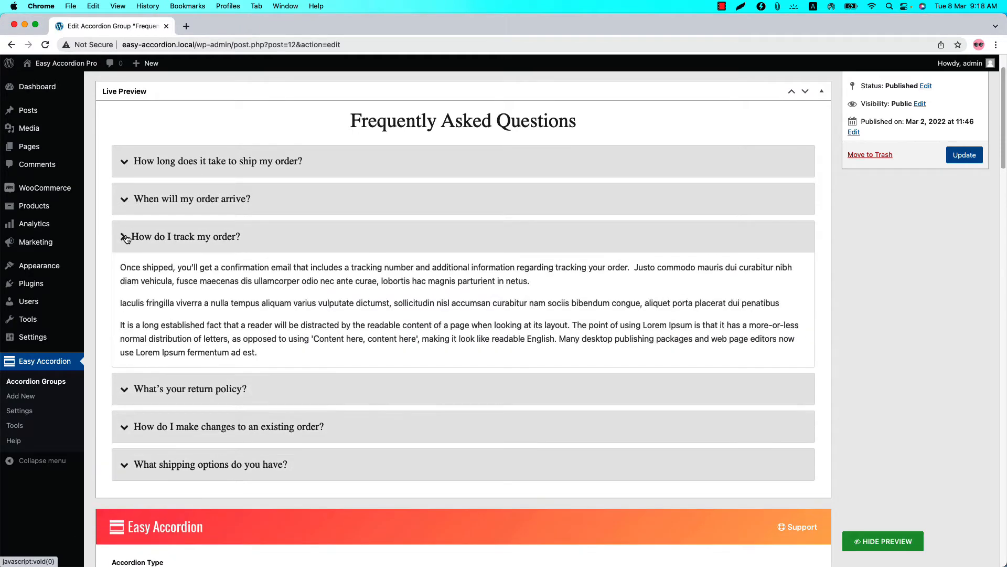
pyautogui.scroll(-3)
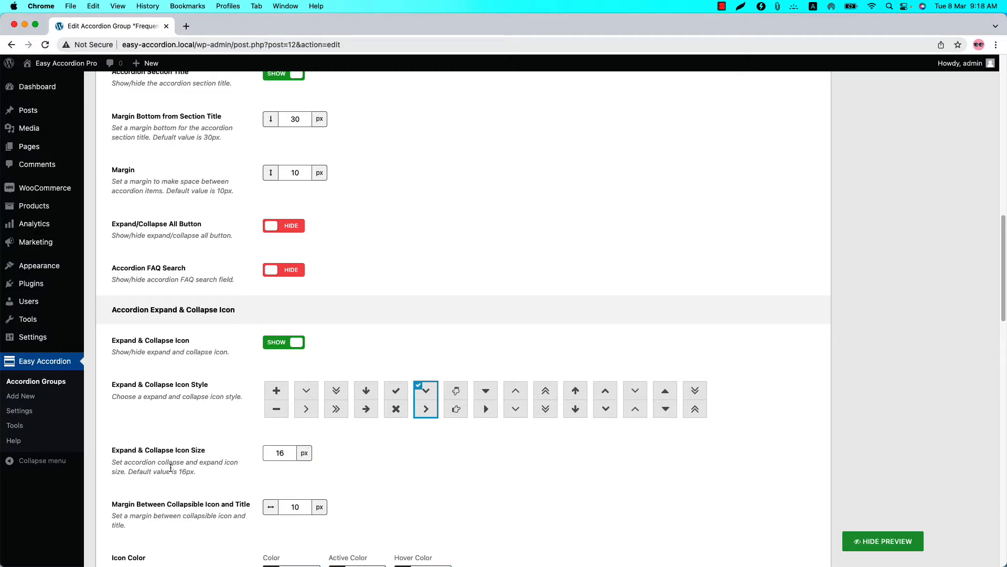
# - Set the icon size to 30 px and preview it with the first question collapsed
pyautogui.tripleClick(279, 453)
pyautogui.write('30')
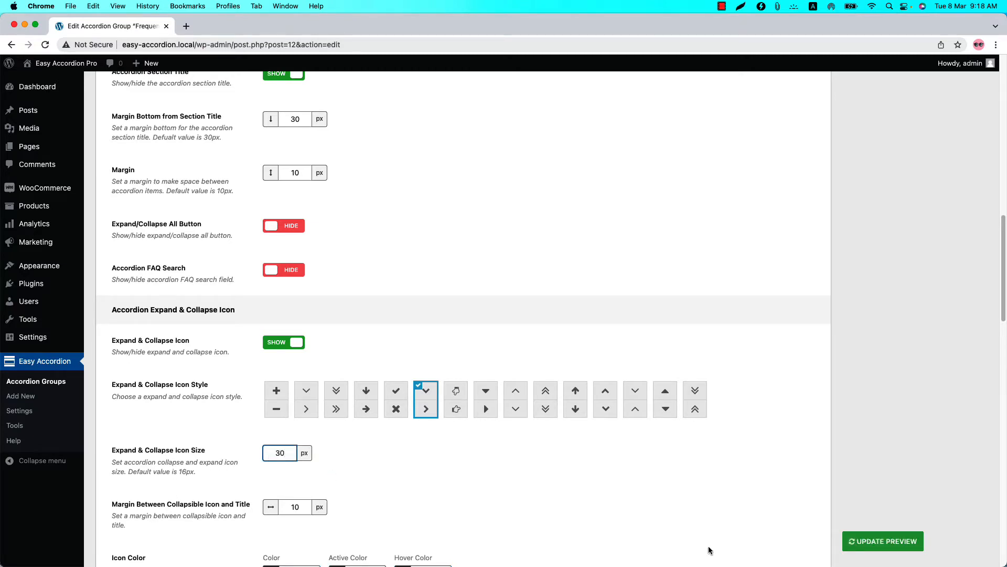
pyautogui.click(882, 541)
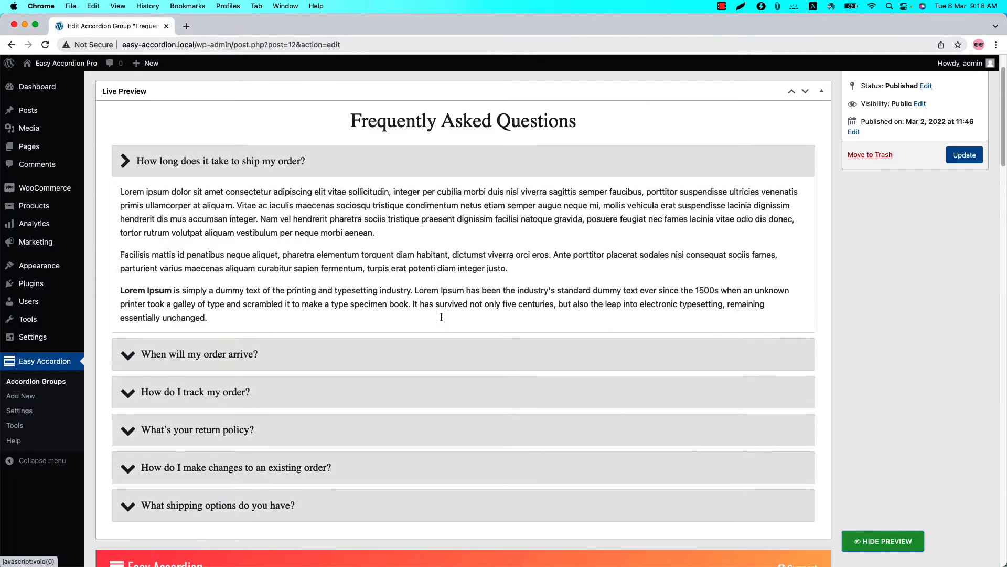
pyautogui.click(127, 161)
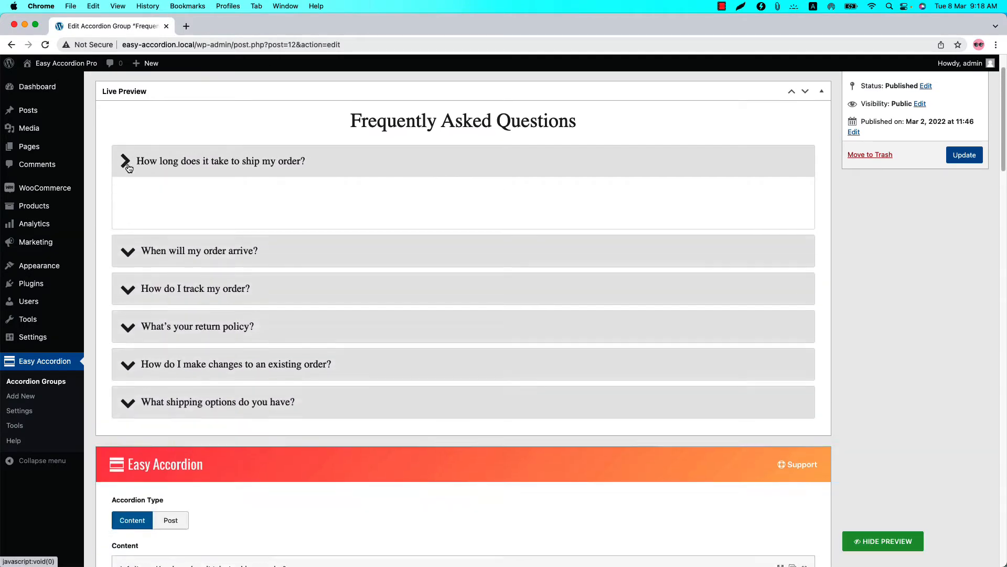
pyautogui.click(127, 160)
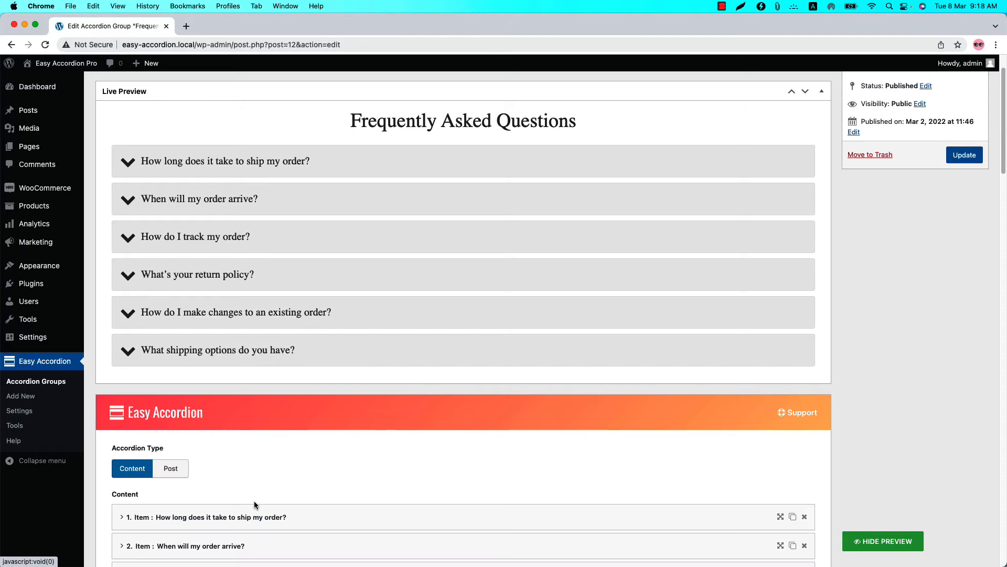
pyautogui.scroll(-3)
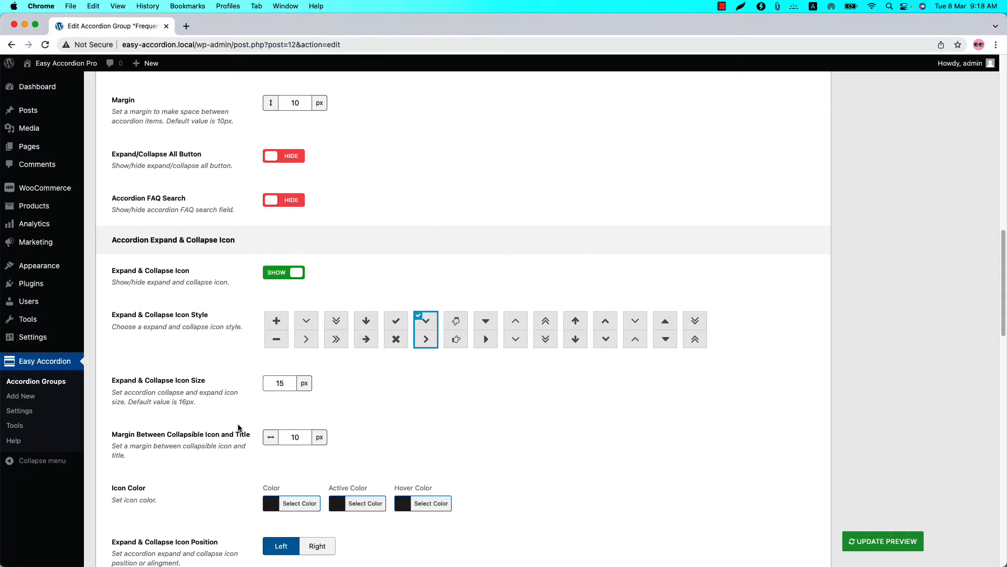
pyautogui.moveTo(250, 441)
pyautogui.write('30')
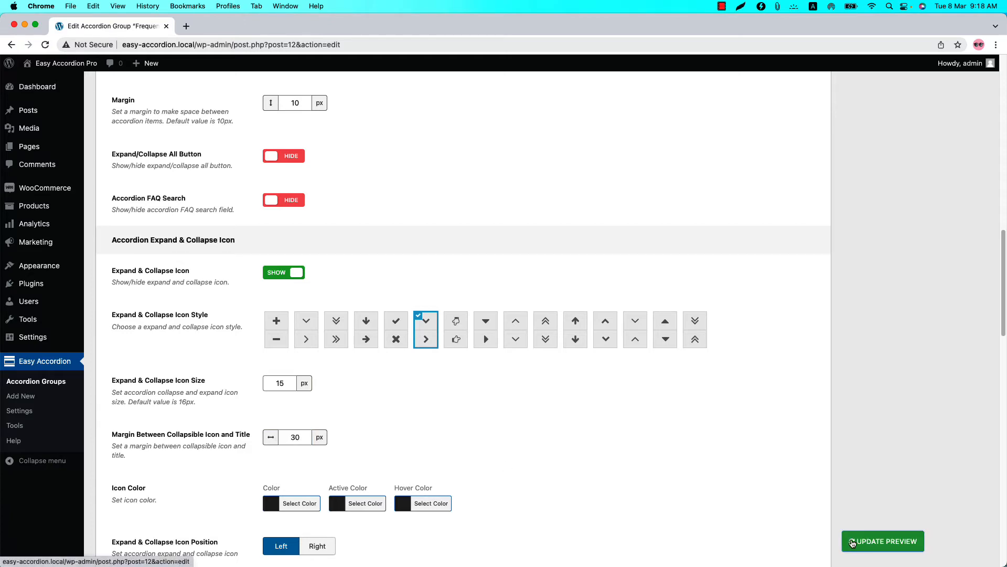
# - Preview the 30 px icon-to-title gap and return to the Expand & Collapse Icon settings
pyautogui.click(882, 540)
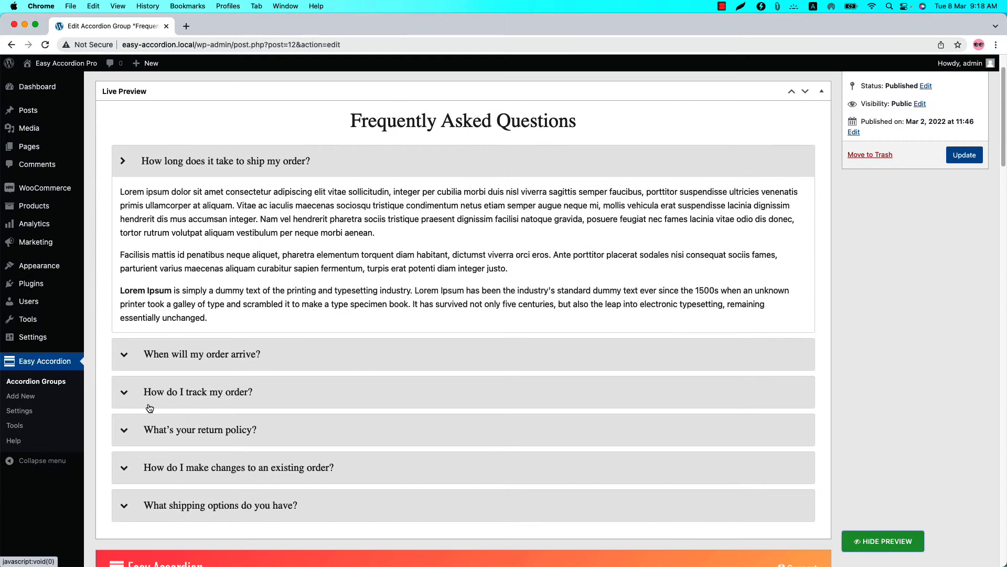
pyautogui.moveTo(139, 356)
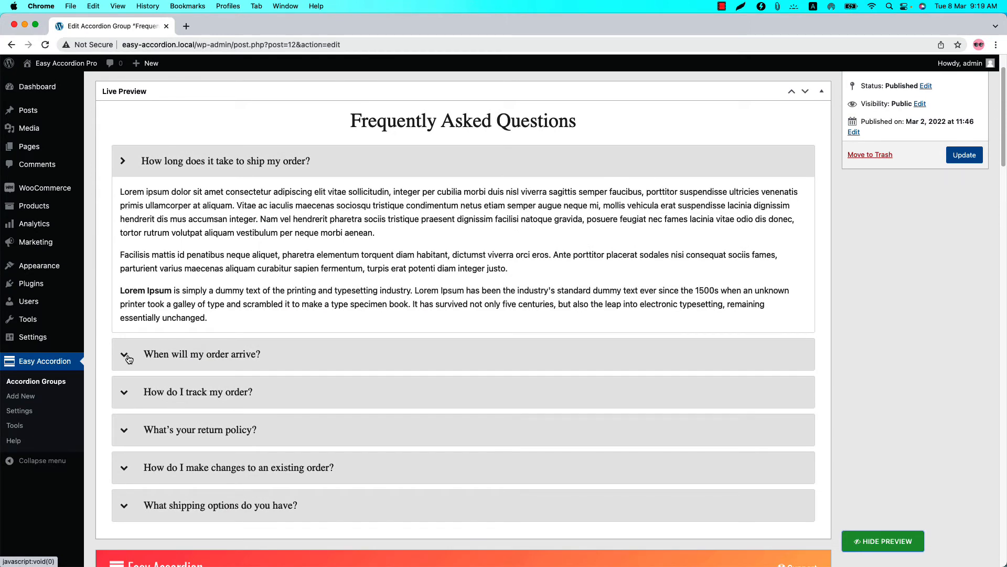
pyautogui.scroll(-3)
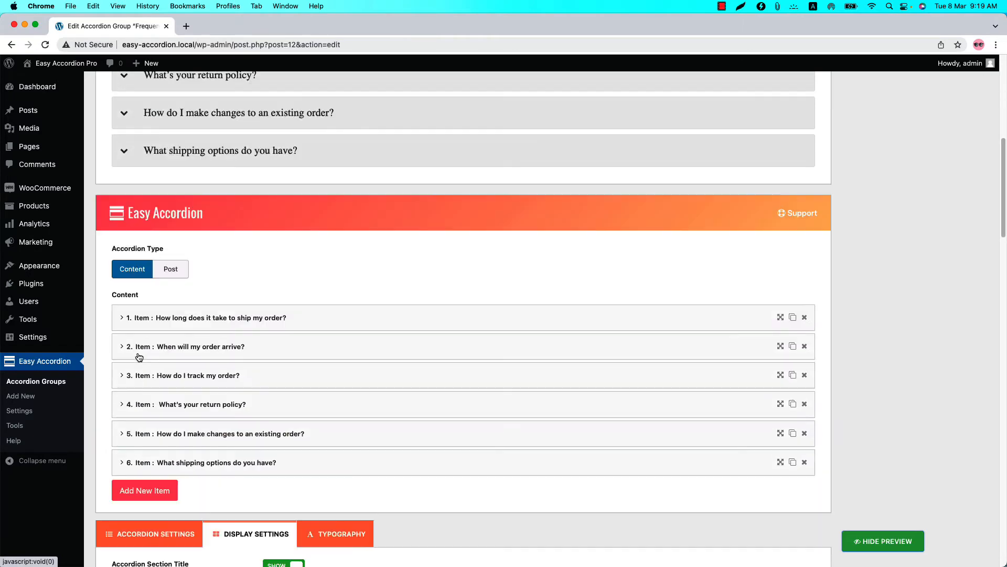
pyautogui.scroll(-3)
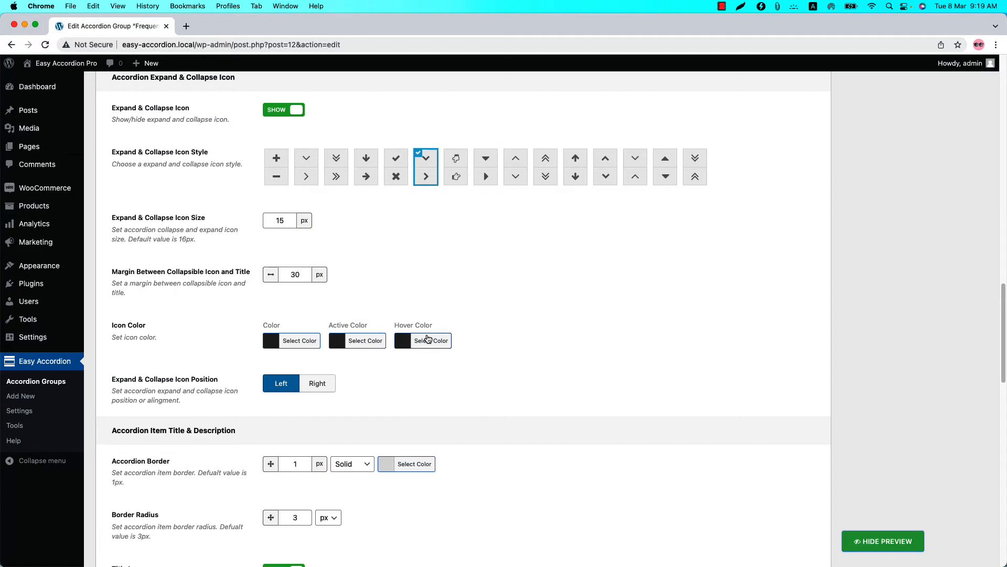
# - Make the chevron Color and Active Color green and Hover Color orange-red, confirmed in preview
pyautogui.click(290, 340)
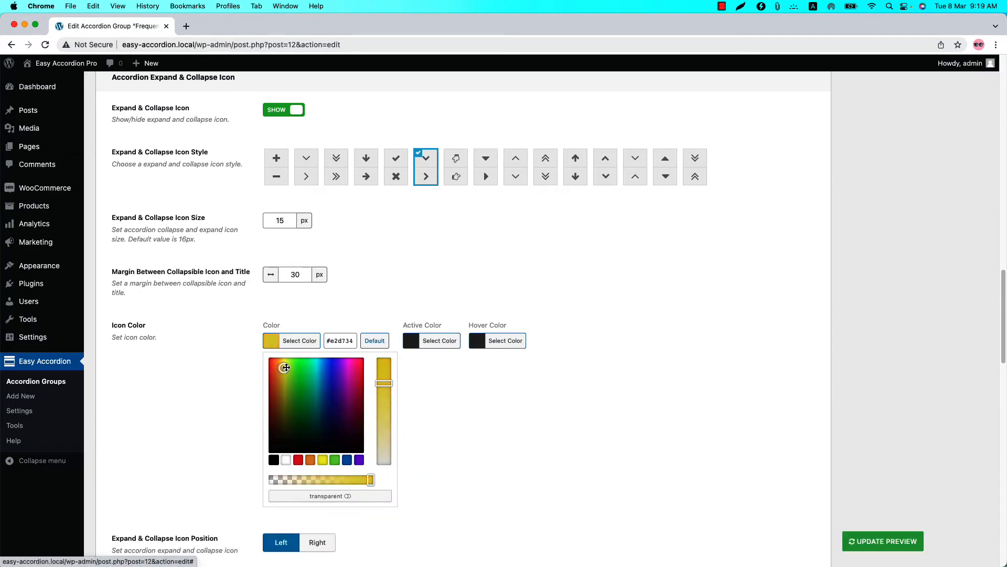
pyautogui.click(365, 340)
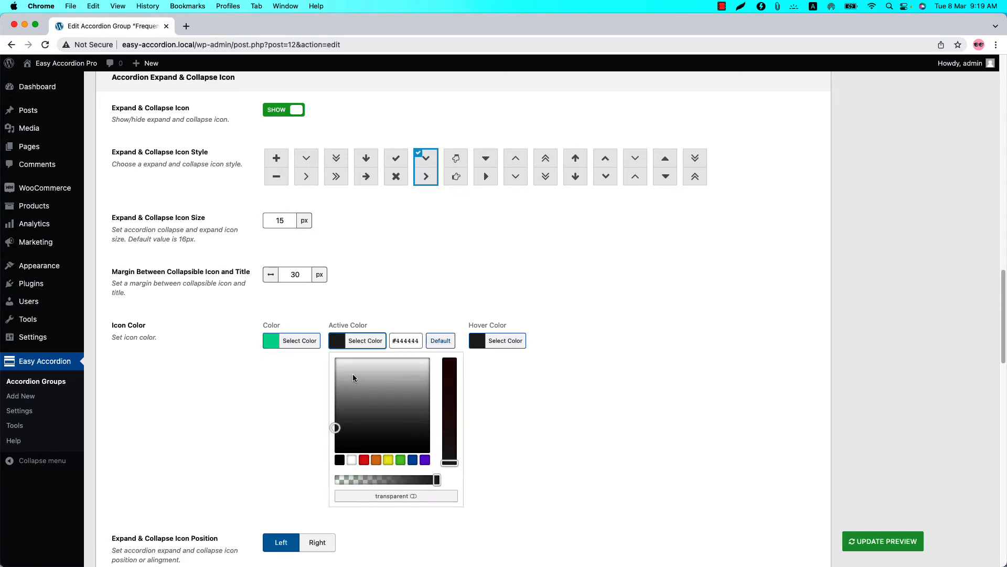
pyautogui.click(378, 371)
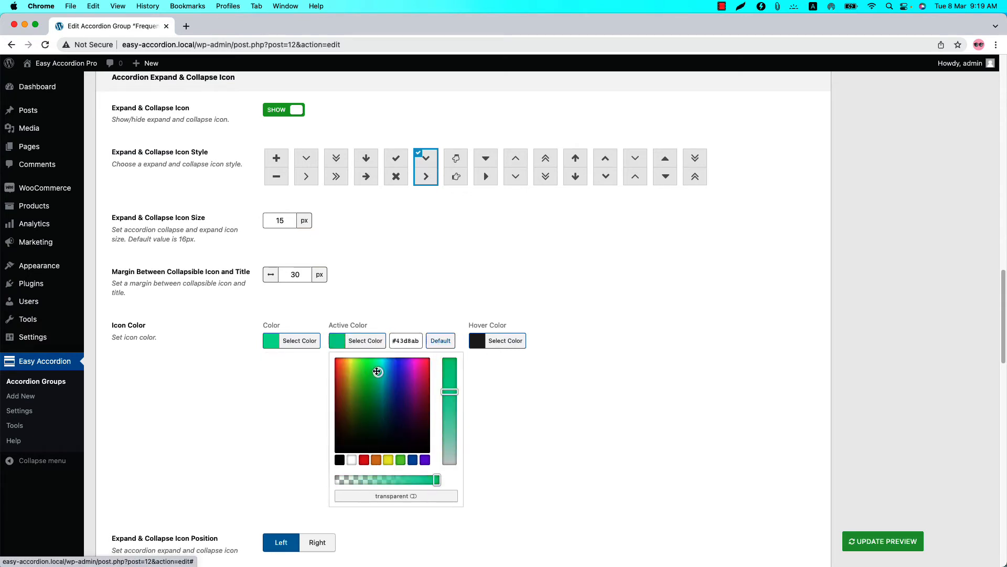
pyautogui.click(496, 340)
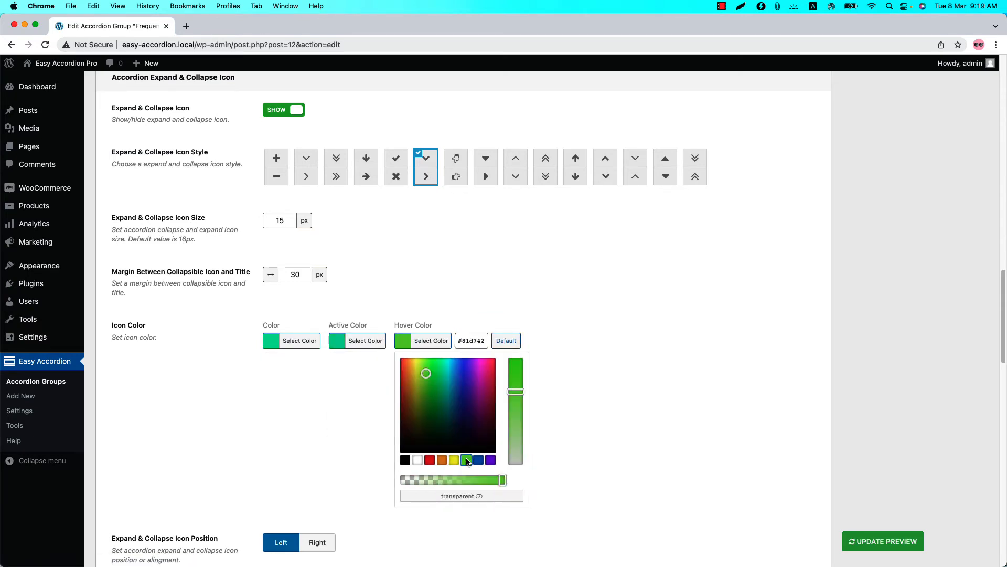
pyautogui.click(442, 460)
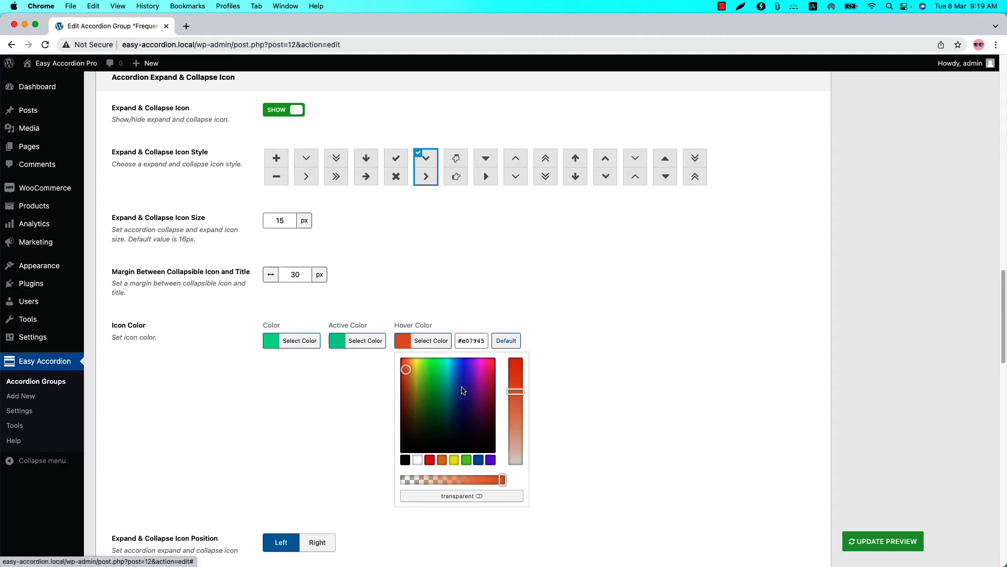
pyautogui.click(882, 540)
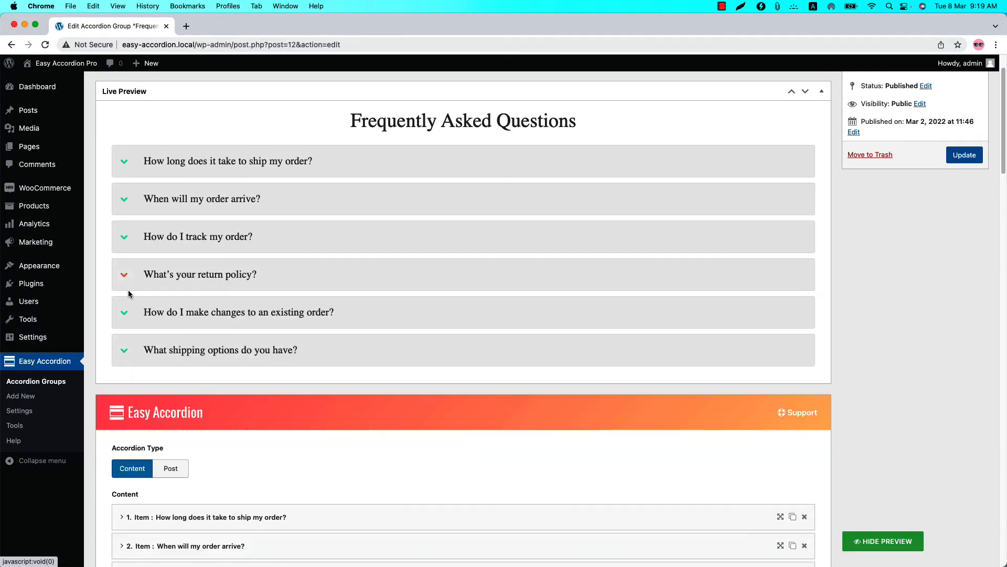
pyautogui.scroll(-3)
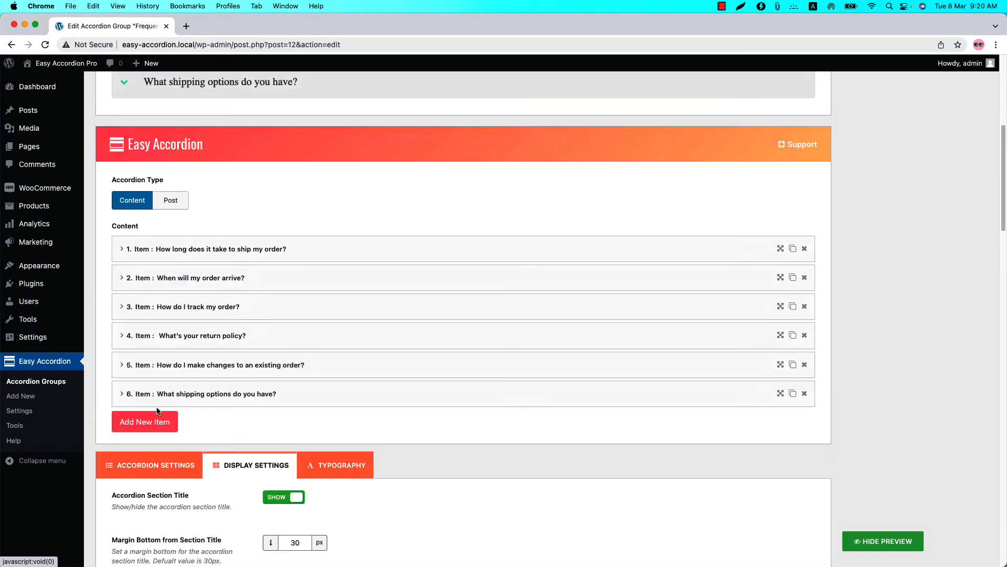
# - Set the icon position to Right and confirm in the preview
pyautogui.scroll(-3)
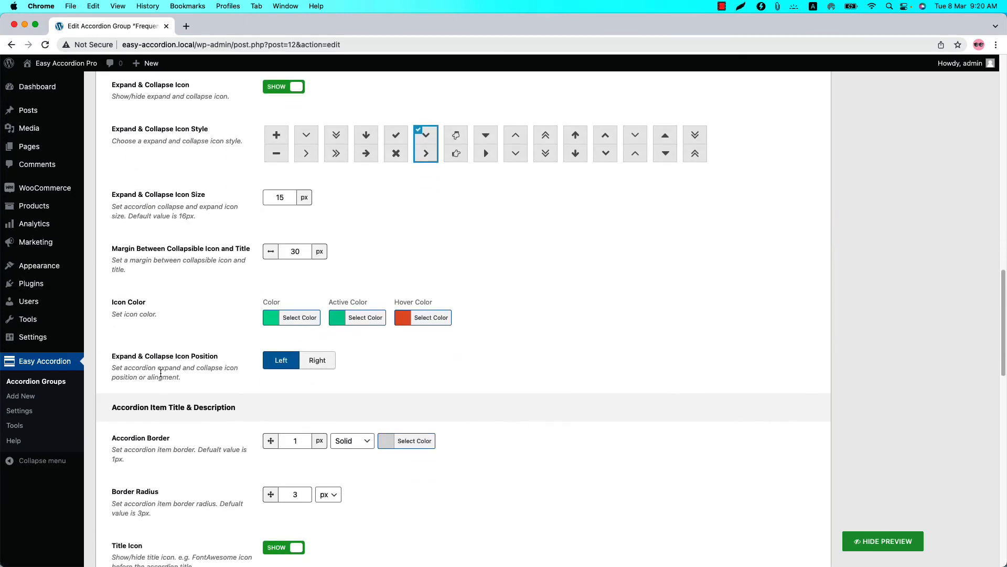
pyautogui.moveTo(317, 360)
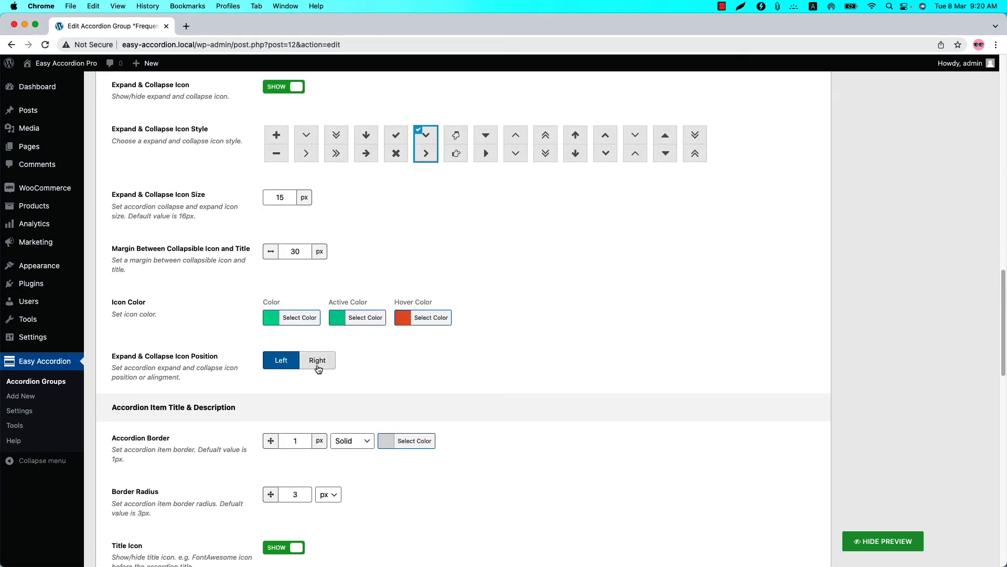
pyautogui.click(282, 360)
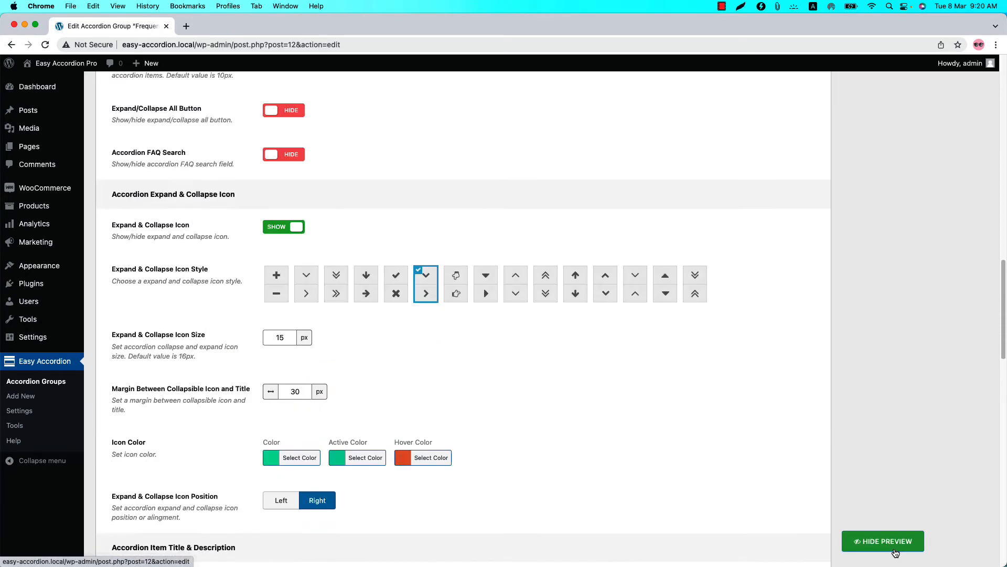
pyautogui.click(882, 540)
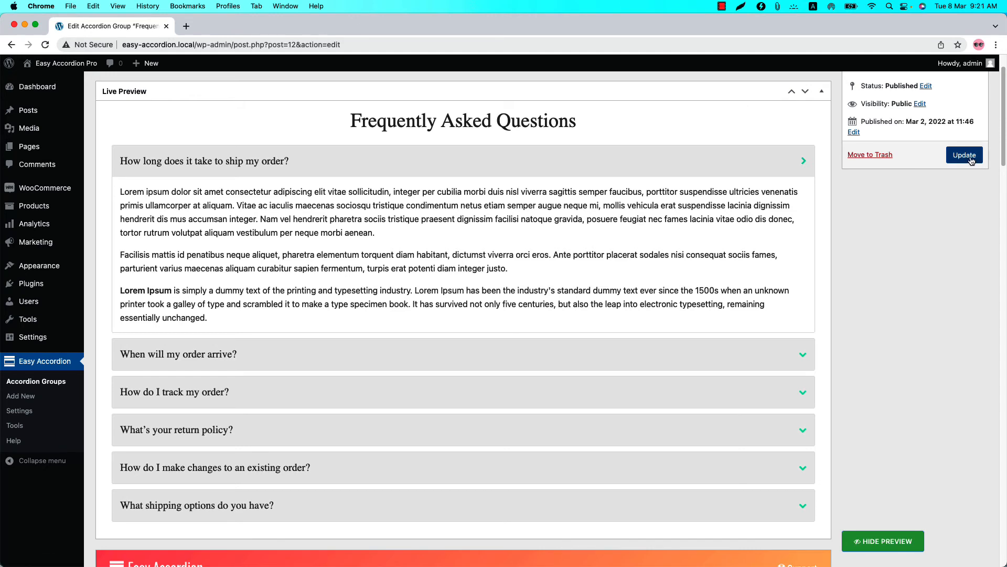
# - Save the accordion group with Update and start a new WordPress page
pyautogui.click(963, 155)
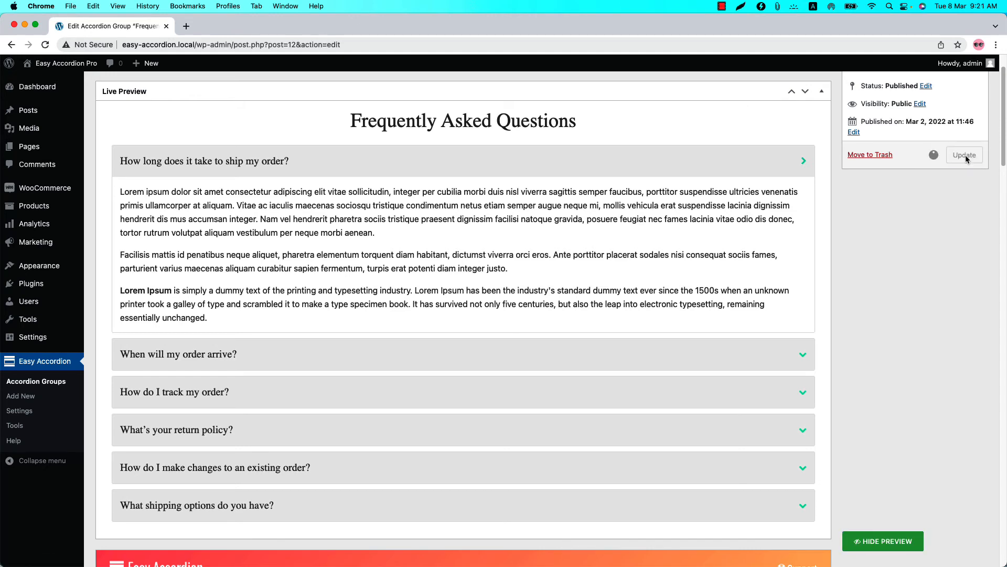
pyautogui.click(963, 155)
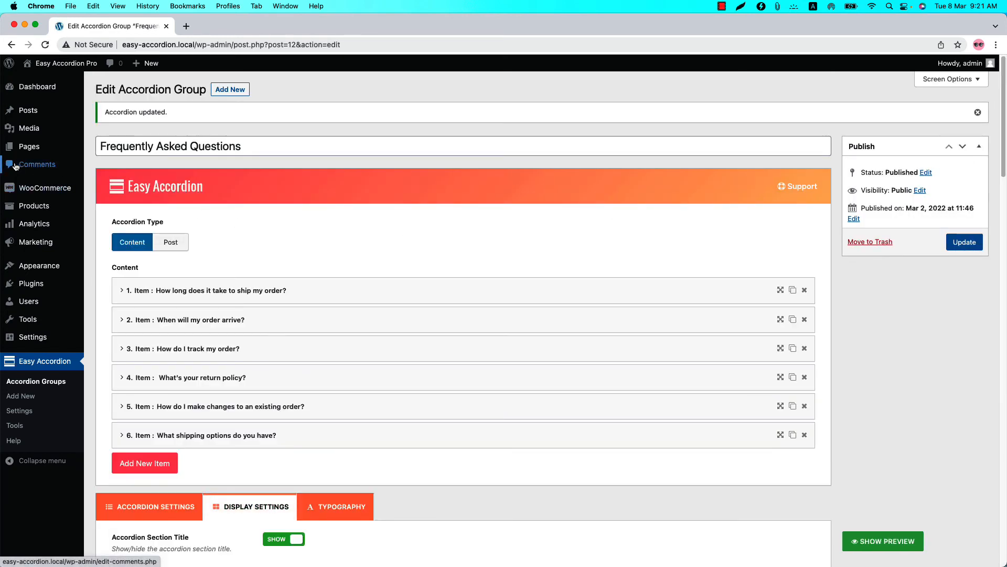
pyautogui.click(187, 26)
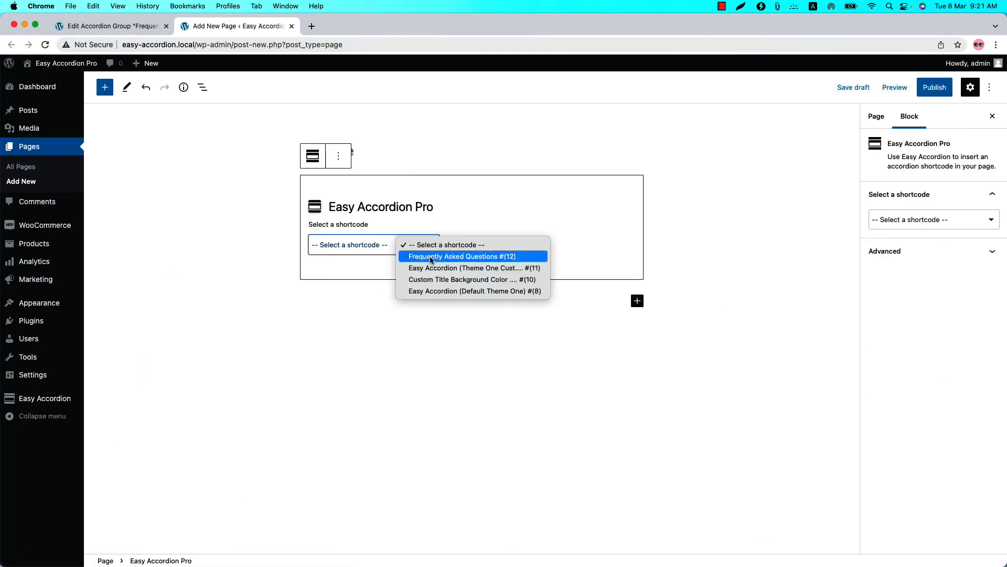
# - Embed Frequently Asked Questions #(12) in the Easy Accordion Pro block and publish the page
pyautogui.click(462, 256)
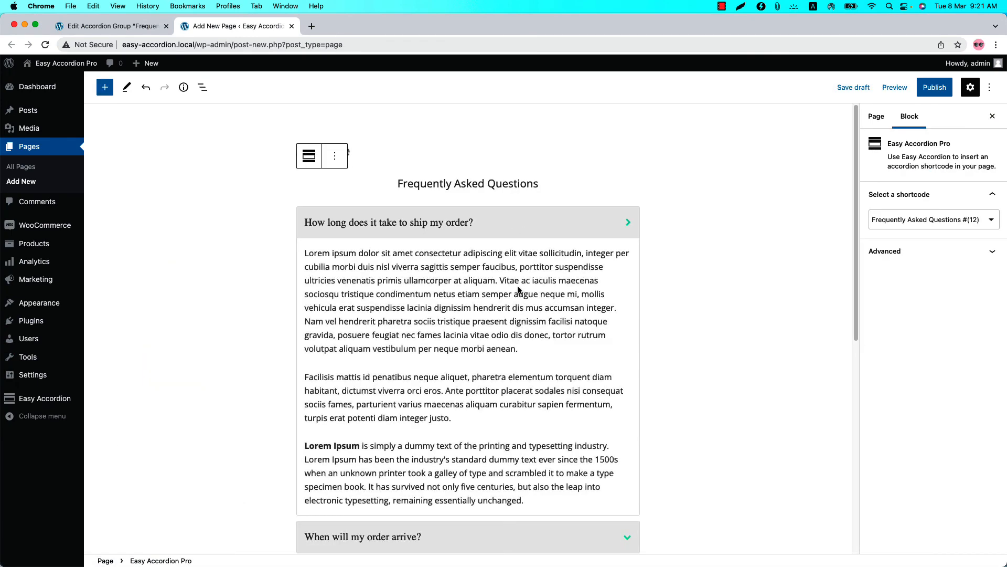
pyautogui.click(934, 88)
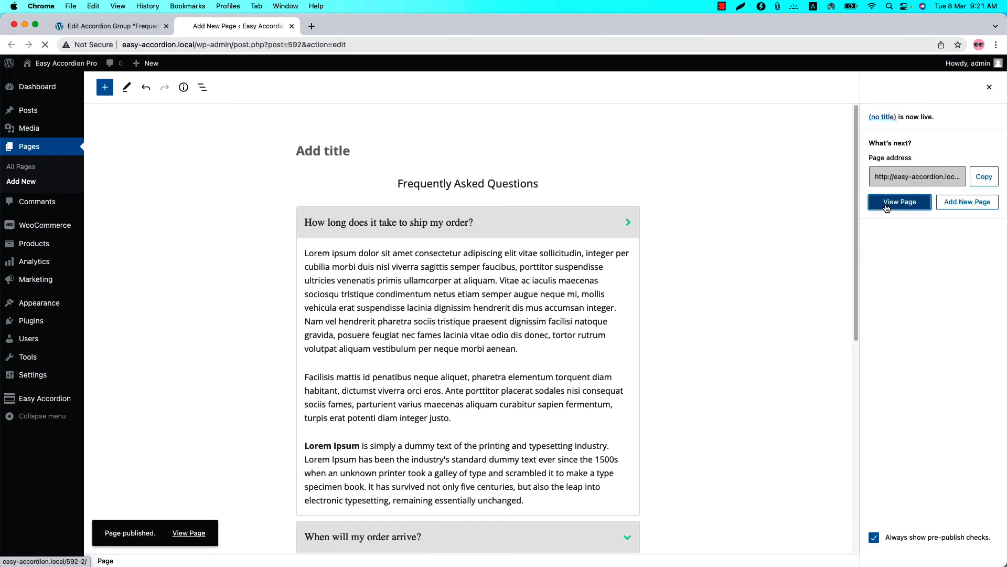
# - View the published page showing the FAQ accordion with green right-side chevrons
pyautogui.click(900, 201)
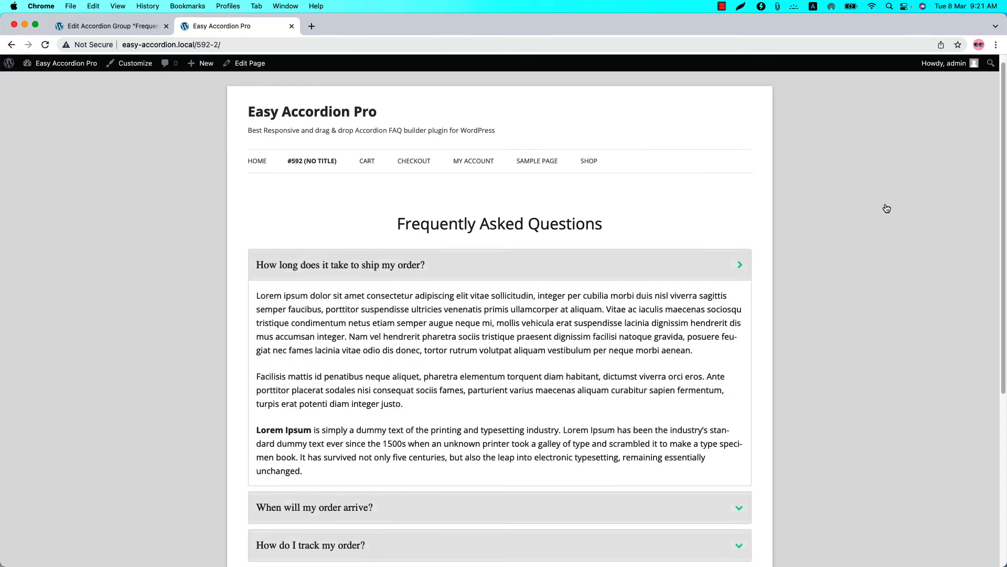
pyautogui.scroll(-3)
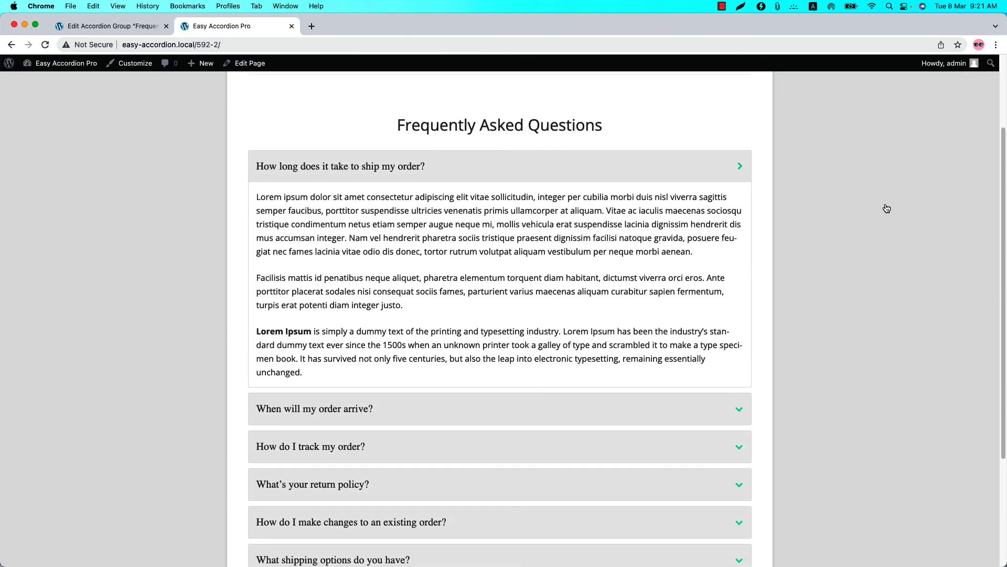